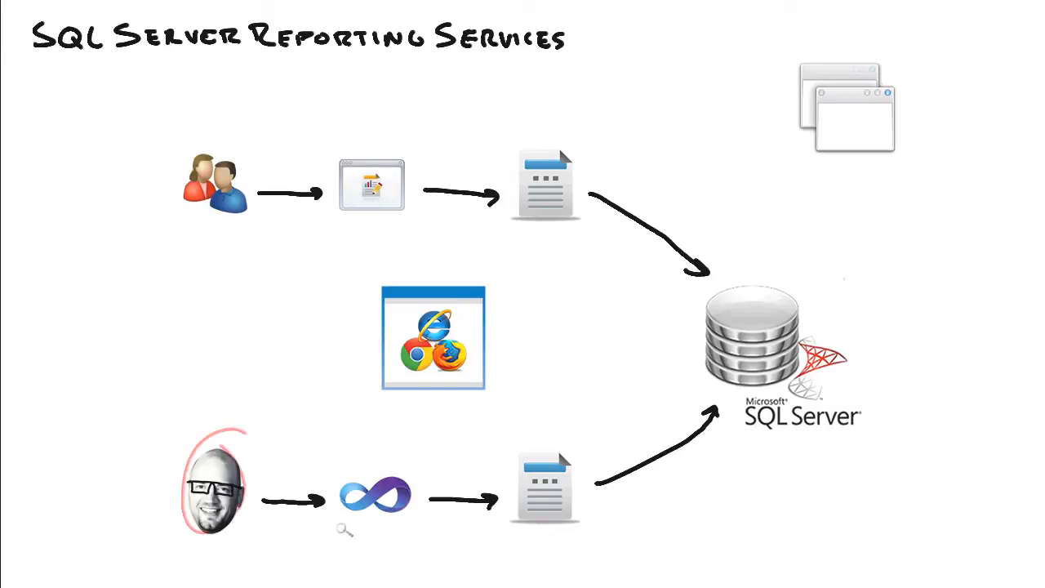
{"action": "mouse_move", "coordinate": [318, 568]}
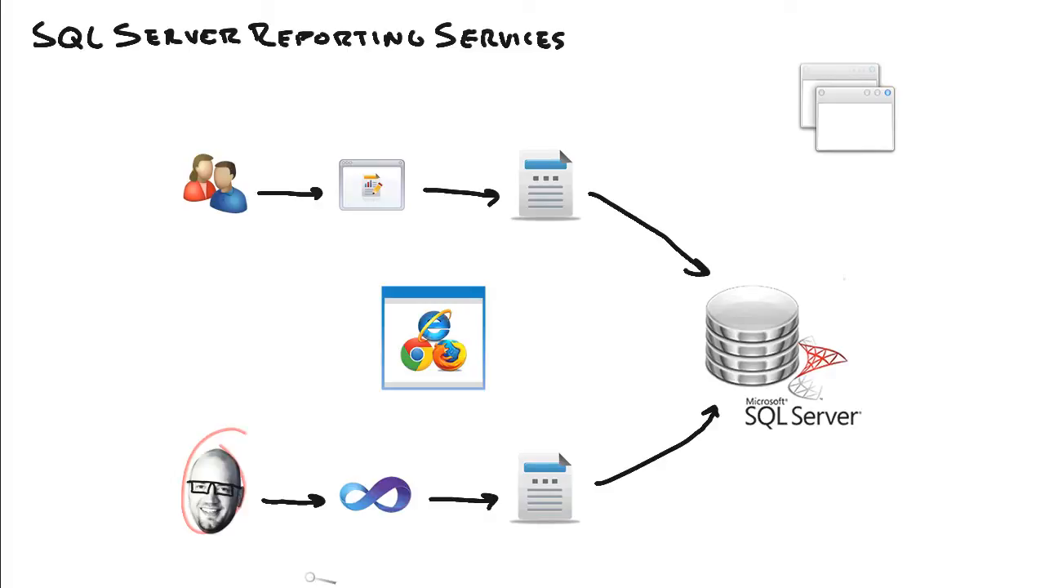
{"action": "mouse_move", "coordinate": [311, 568]}
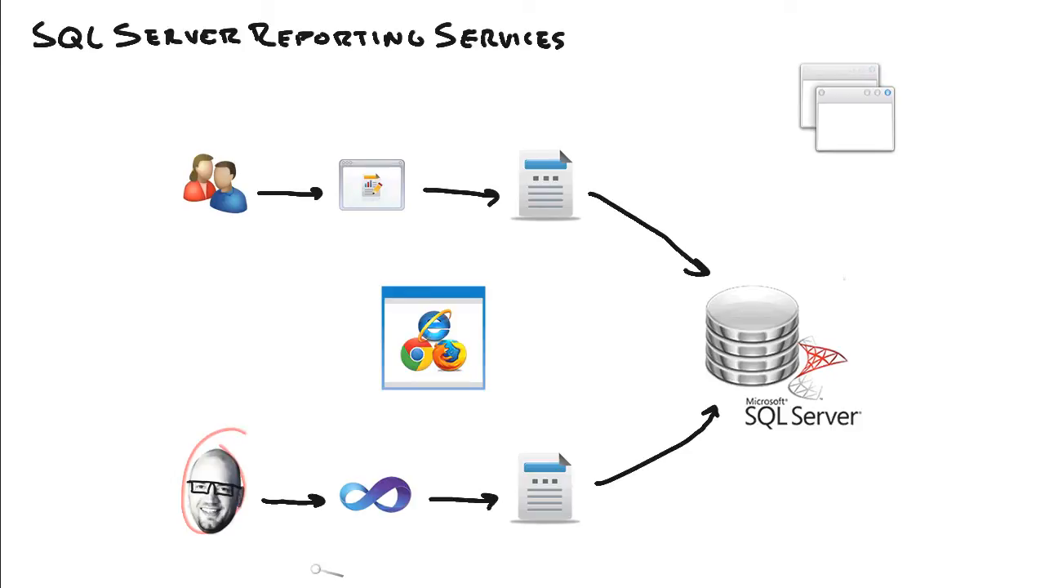
{"action": "mouse_move", "coordinate": [307, 575]}
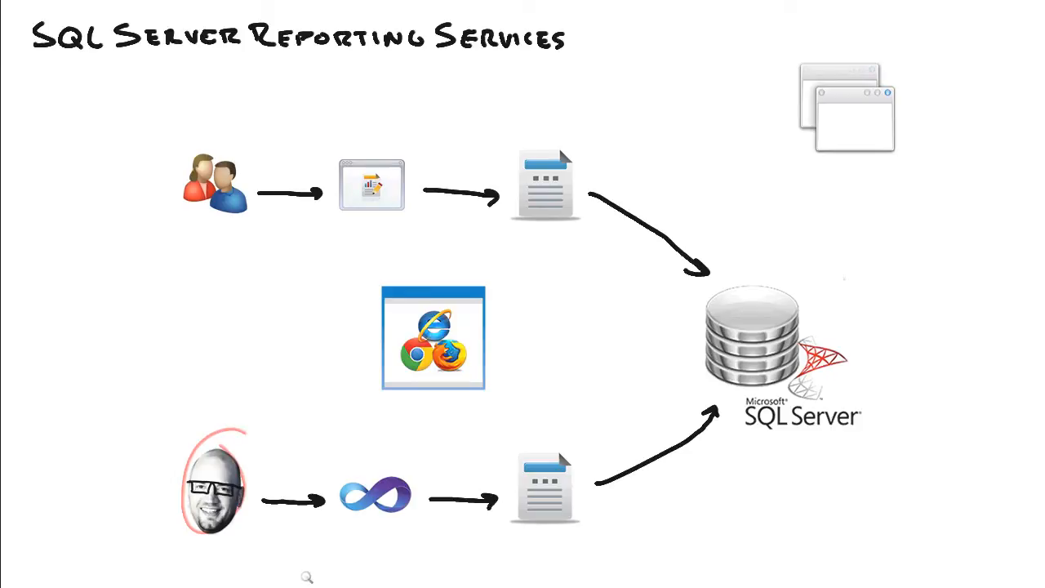
{"action": "mouse_move", "coordinate": [340, 555]}
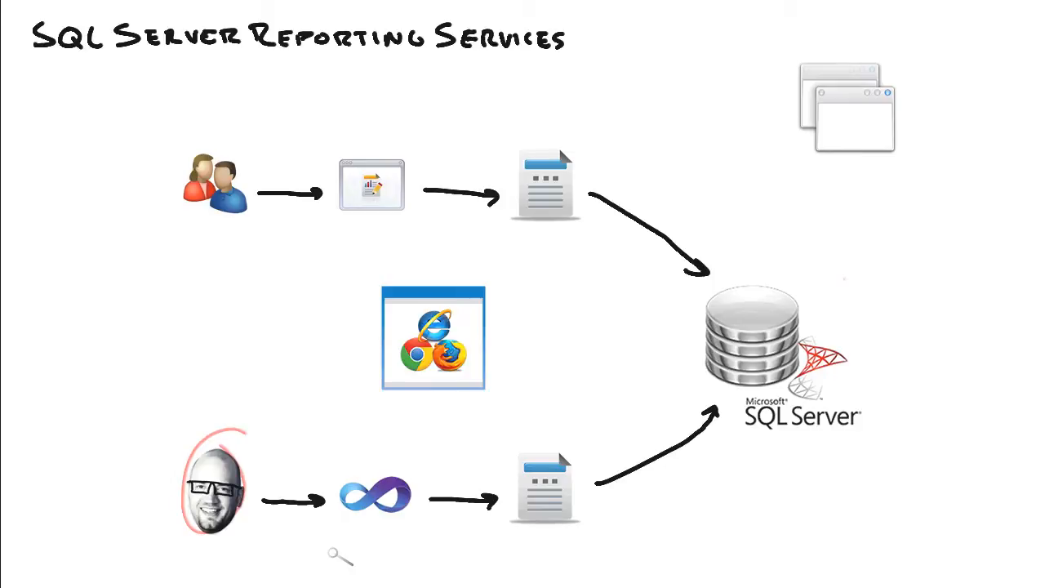
{"action": "mouse_move", "coordinate": [408, 547]}
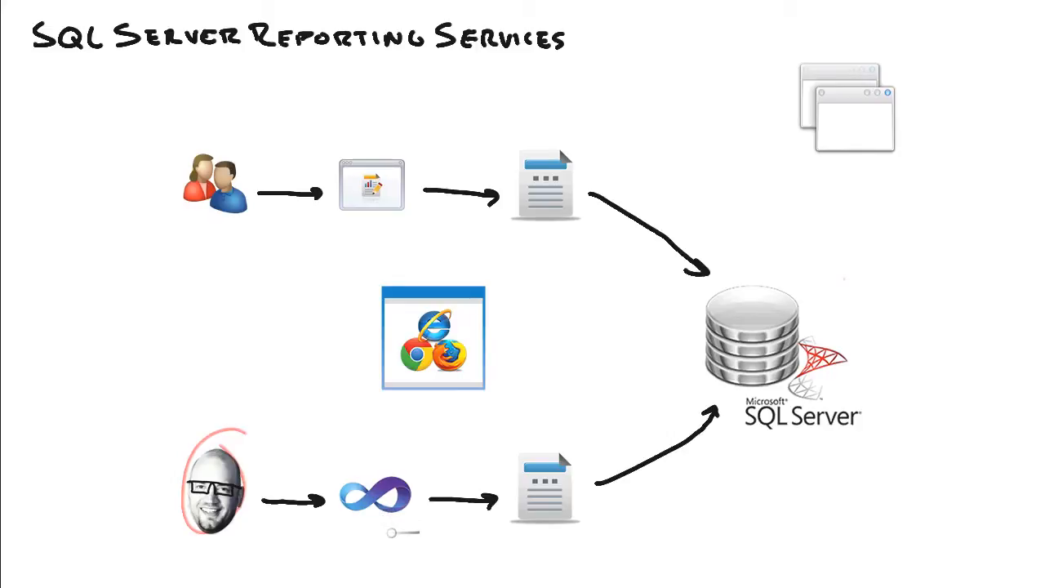
{"action": "mouse_move", "coordinate": [333, 302]}
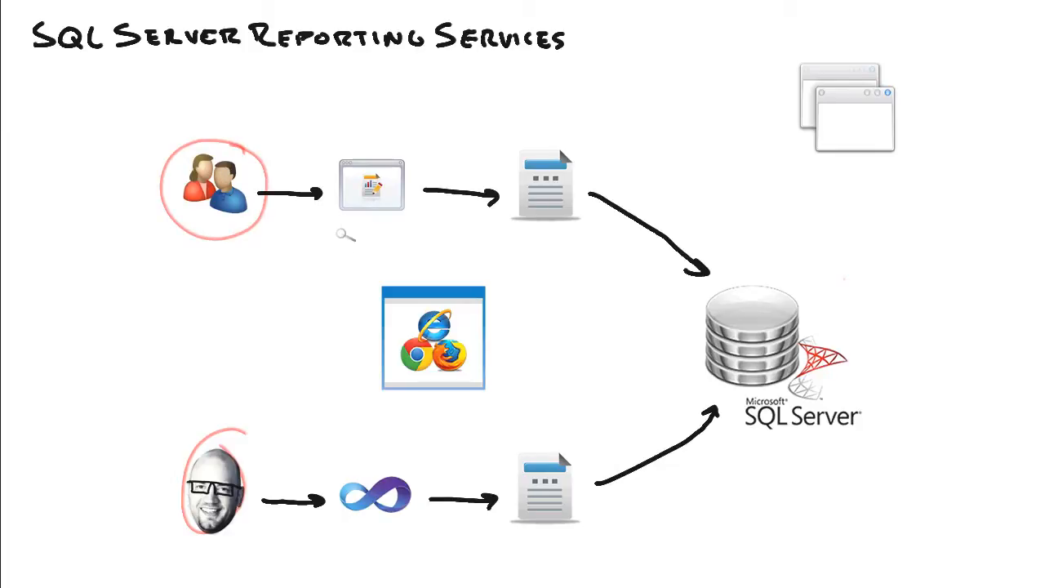
{"action": "mouse_move", "coordinate": [253, 474]}
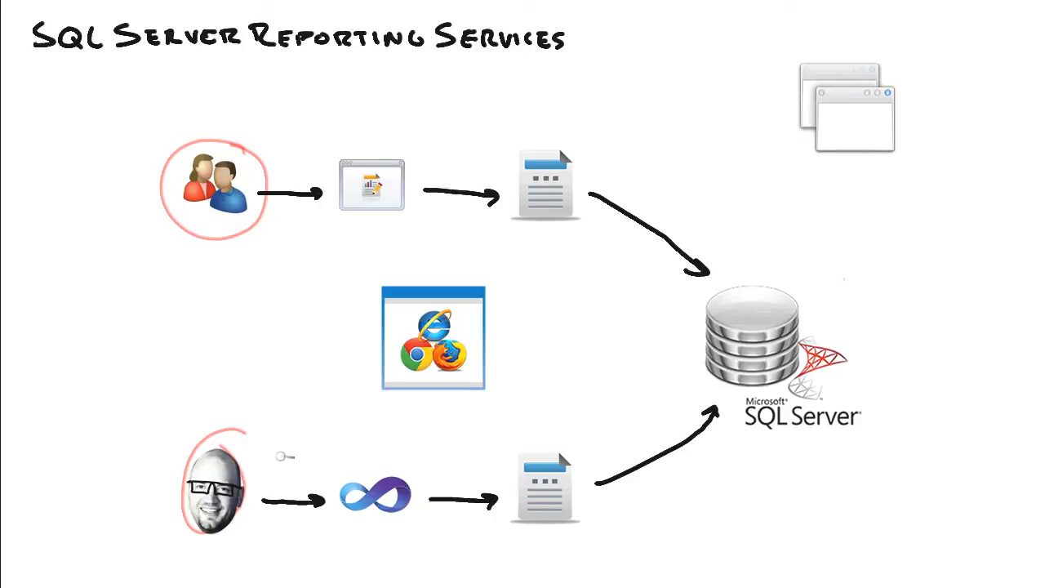
{"action": "mouse_move", "coordinate": [291, 458]}
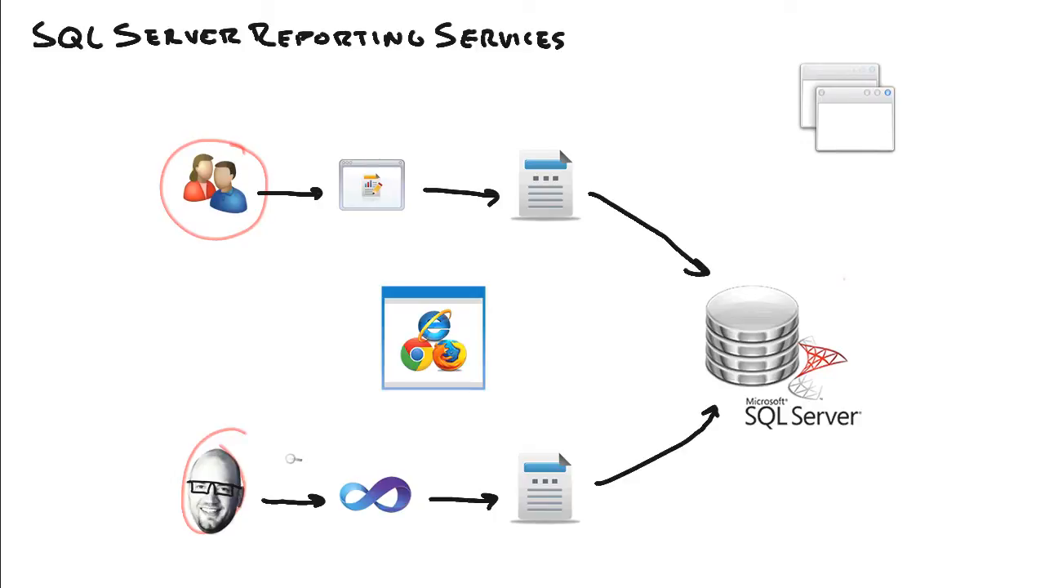
{"action": "mouse_move", "coordinate": [291, 460]}
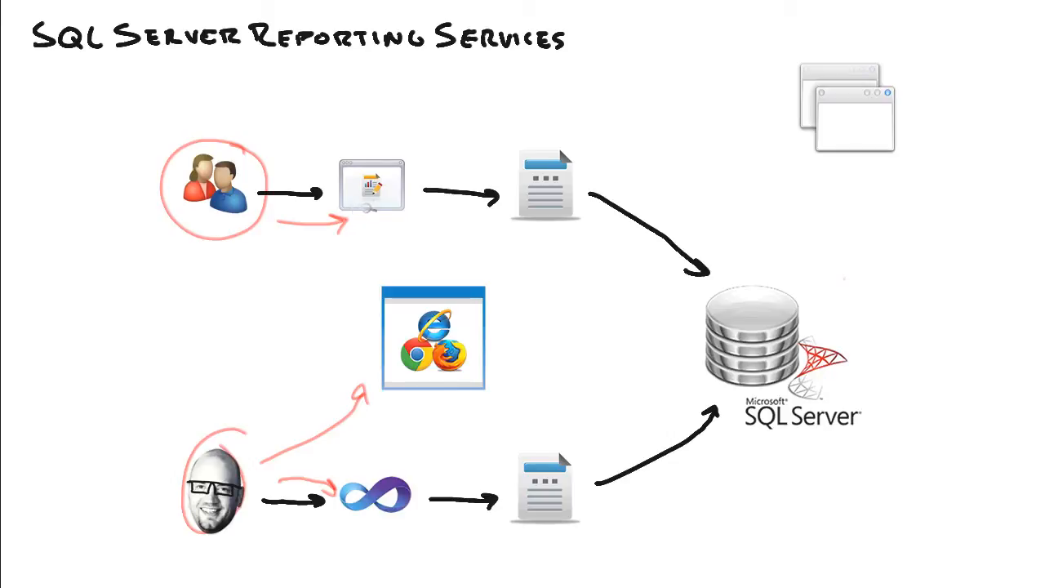
{"action": "mouse_move", "coordinate": [363, 235]}
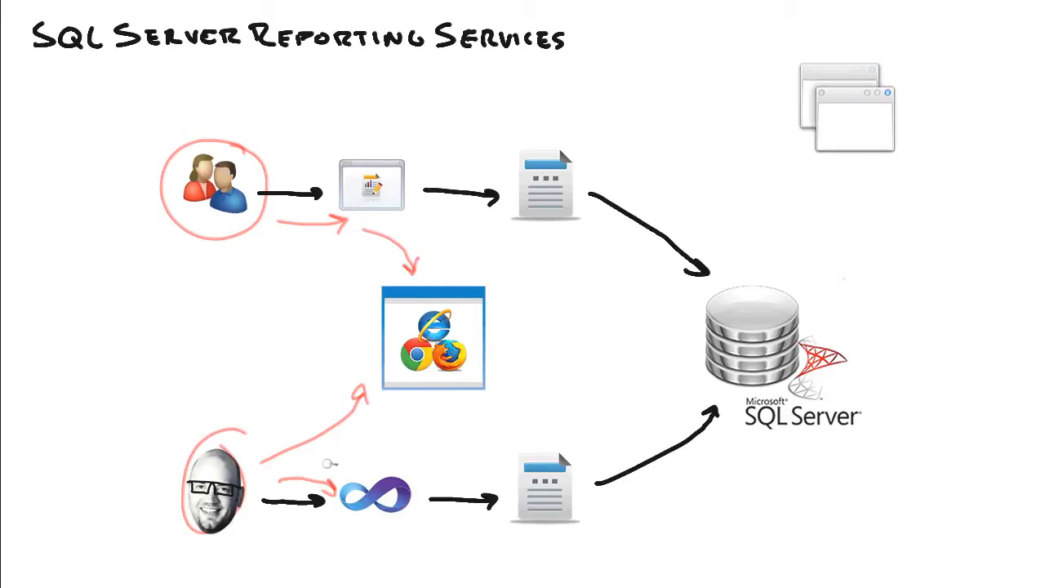
- Draw a red arrow from the Visual Studio logo into the browser window graphic
{"action": "left_click_drag", "start_coordinate": [383, 490], "coordinate": [416, 400]}
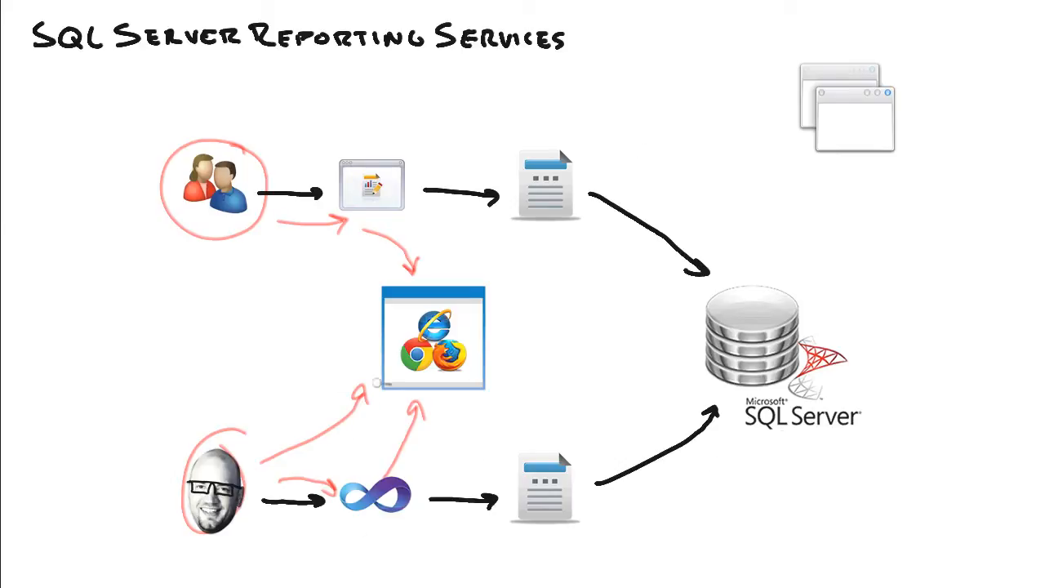
{"action": "mouse_move", "coordinate": [861, 295]}
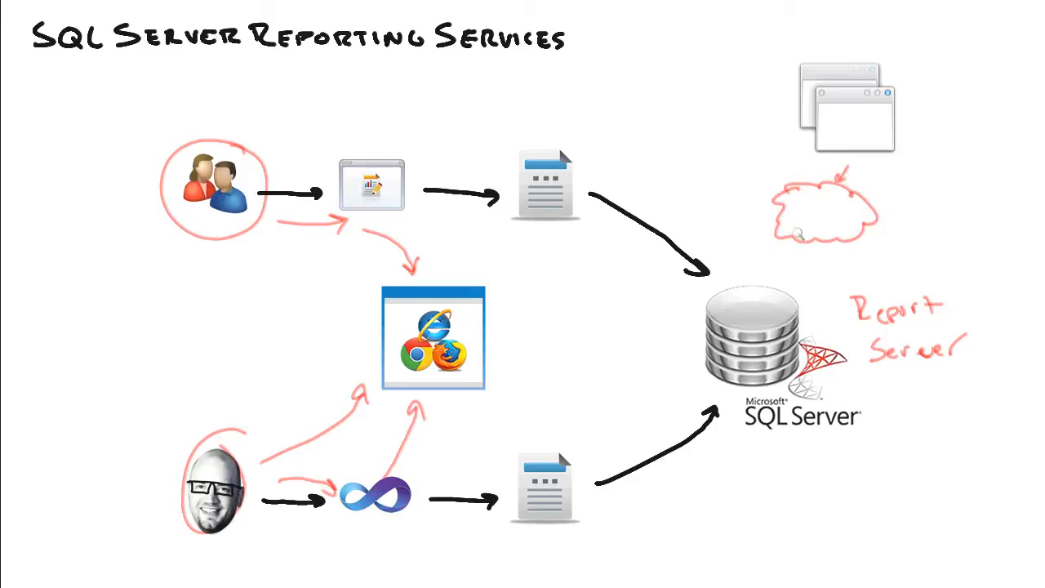
- Draw a red arrow leading from the cloud to the SQL Server database
{"action": "left_click_drag", "start_coordinate": [800, 237], "coordinate": [776, 275]}
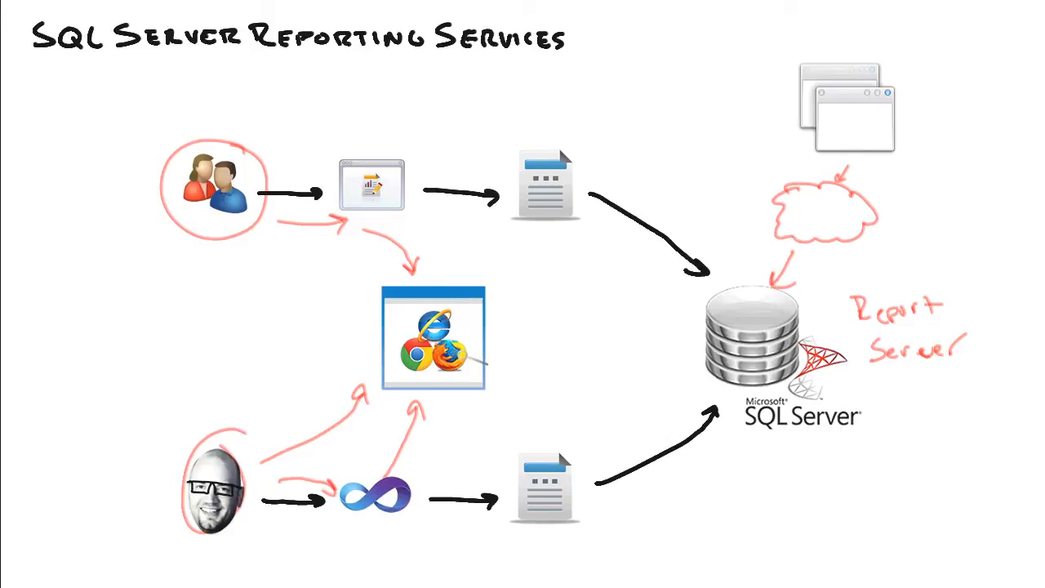
{"action": "mouse_move", "coordinate": [470, 360]}
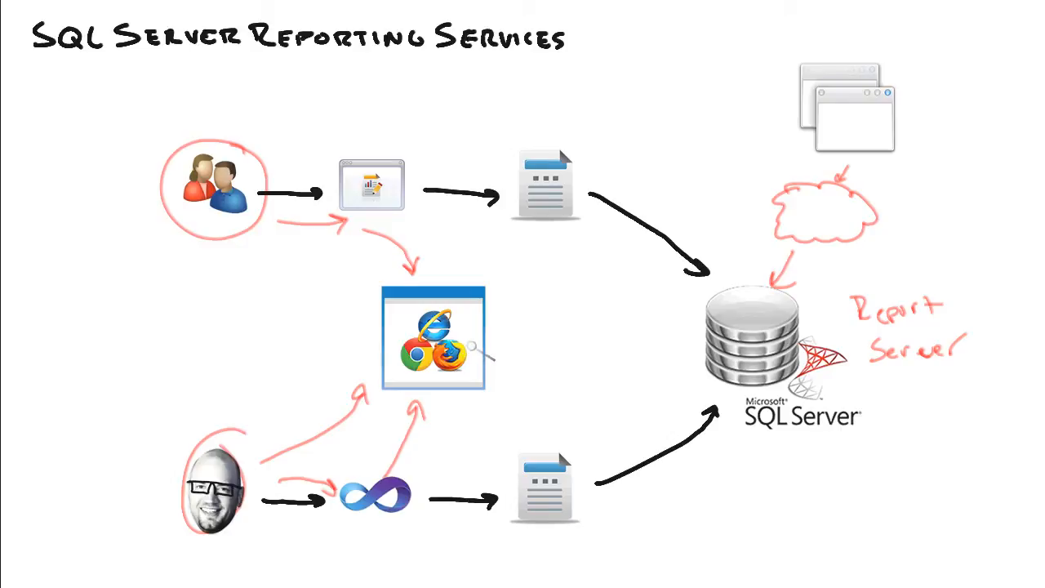
{"action": "mouse_move", "coordinate": [509, 326]}
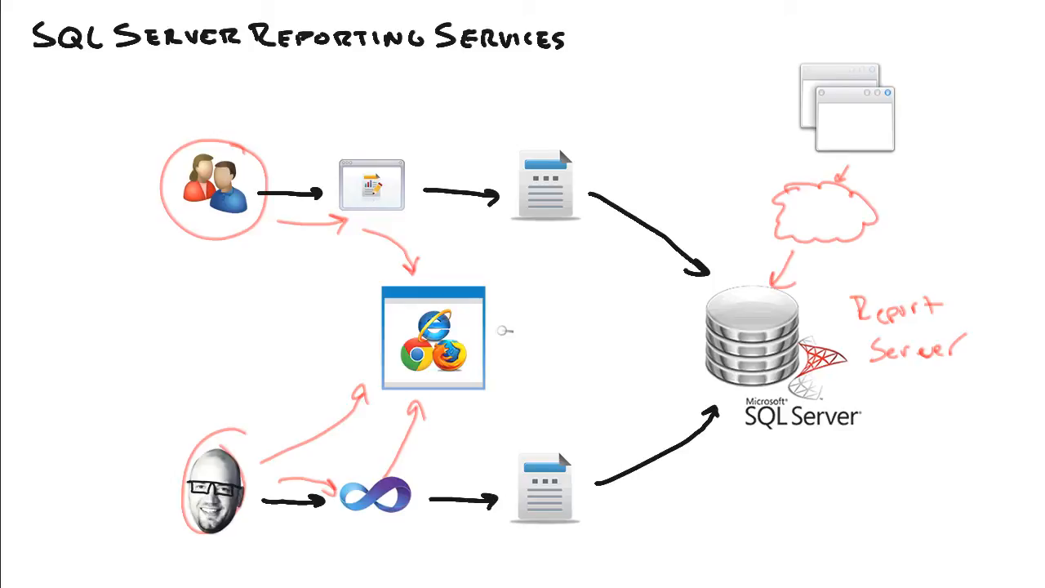
{"action": "mouse_move", "coordinate": [505, 330]}
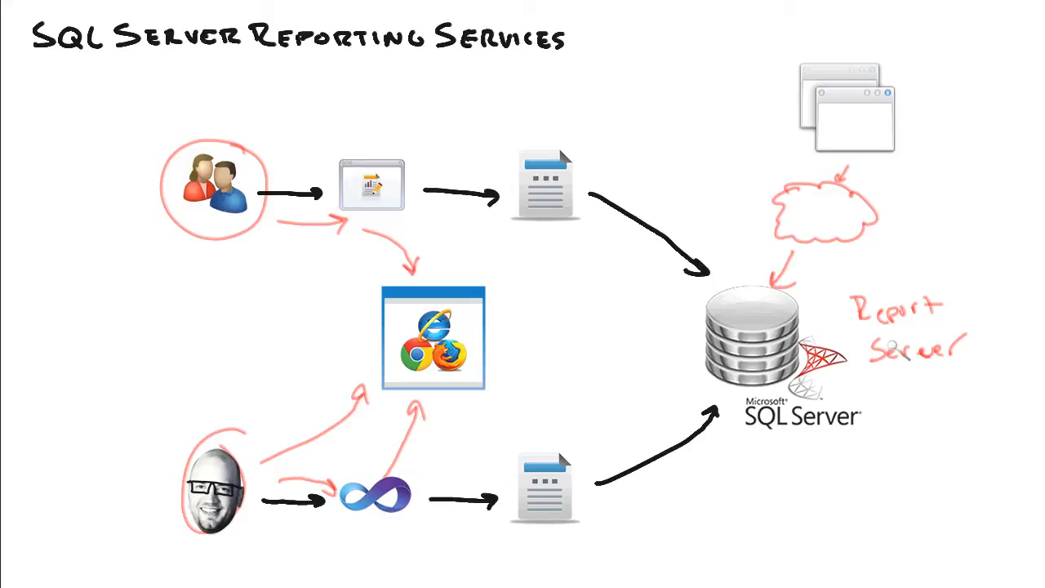
{"action": "mouse_move", "coordinate": [897, 345]}
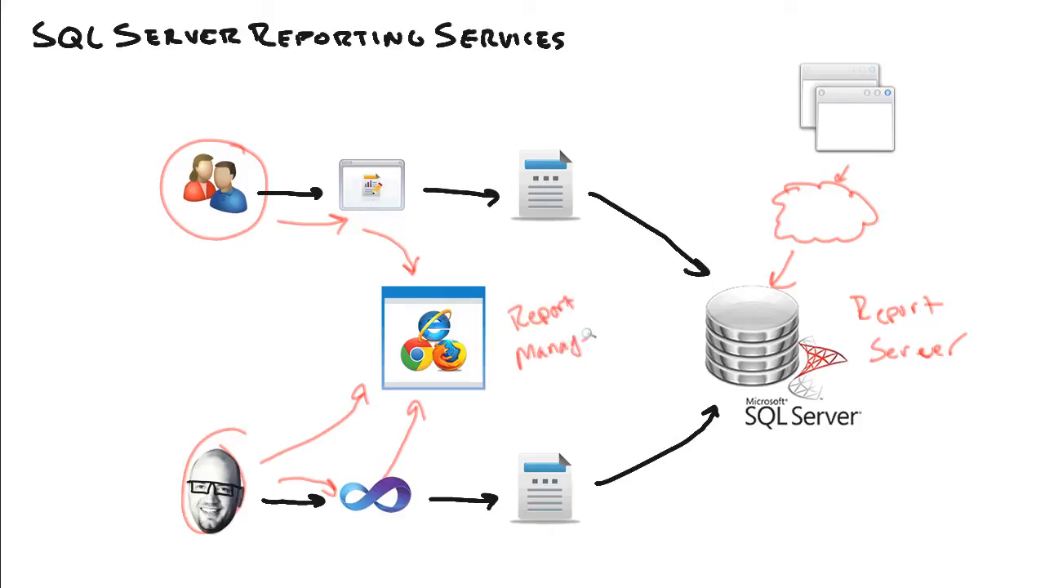
- Finish handwriting the 'Report Manager' label in red ink
{"action": "left_click_drag", "start_coordinate": [258, 237], "coordinate": [343, 327]}
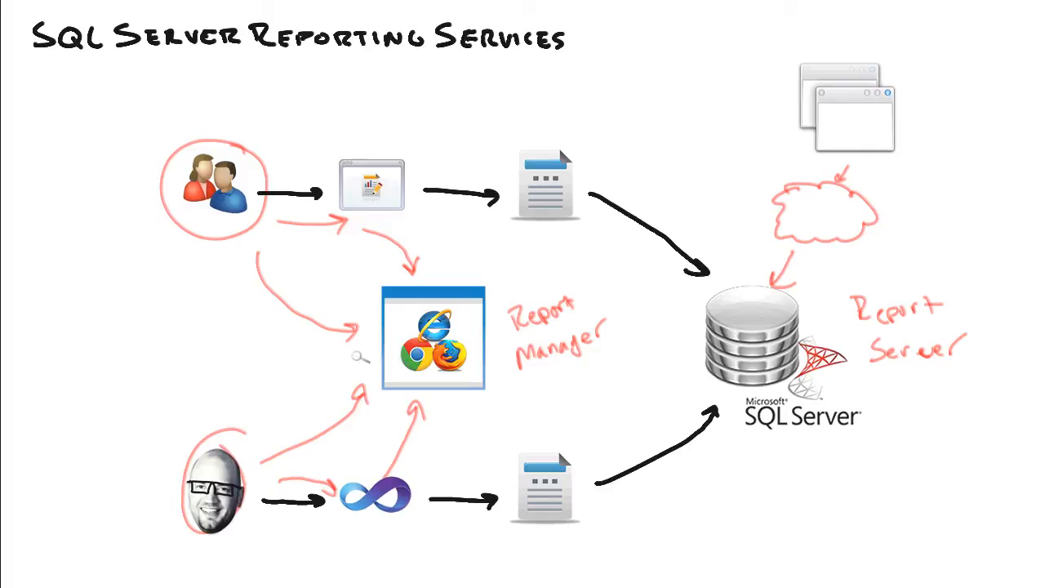
{"action": "mouse_move", "coordinate": [248, 418]}
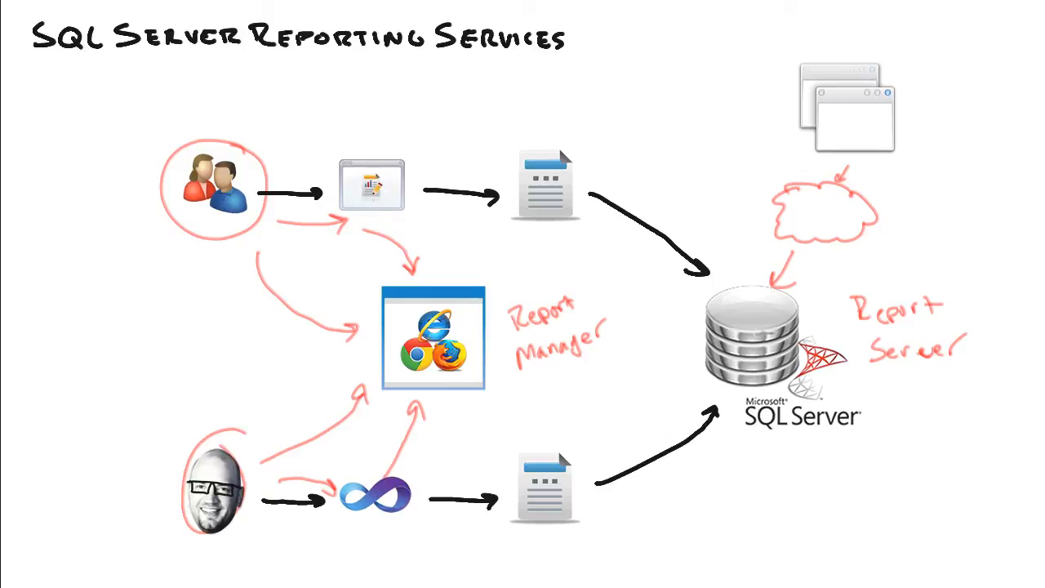
{"action": "mouse_move", "coordinate": [340, 319]}
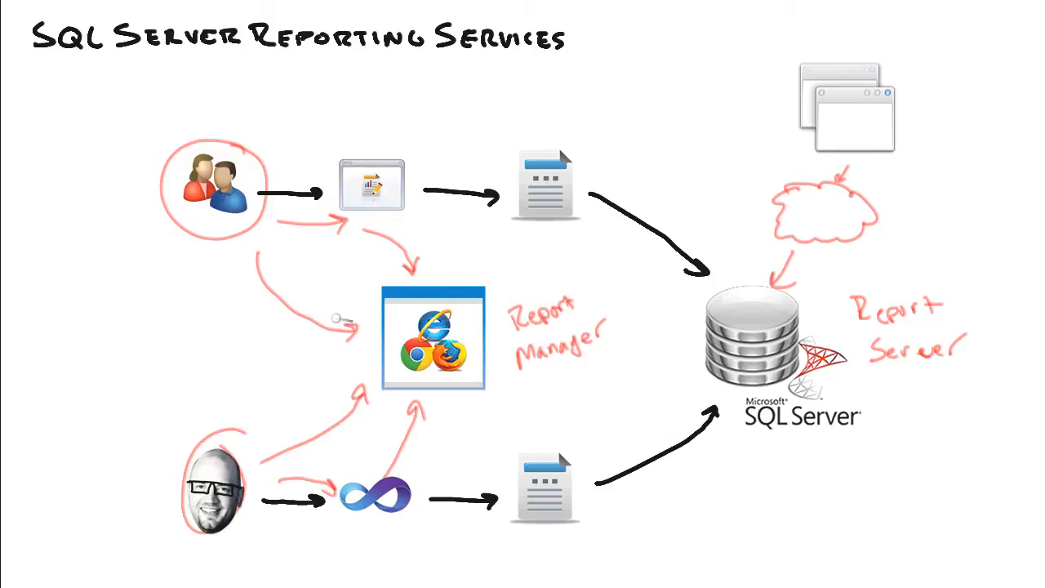
{"action": "mouse_move", "coordinate": [335, 300]}
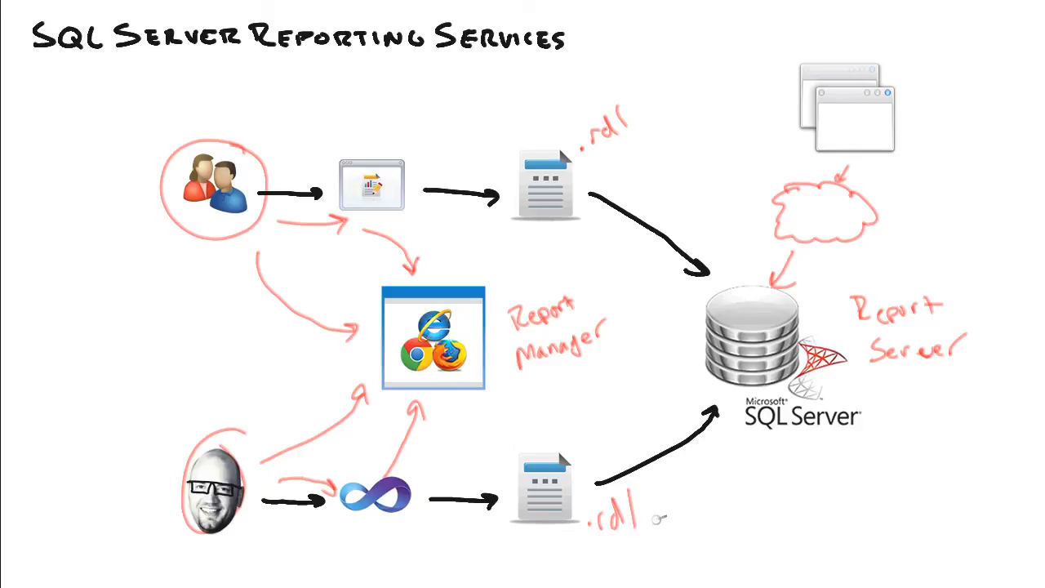
{"action": "mouse_move", "coordinate": [656, 513]}
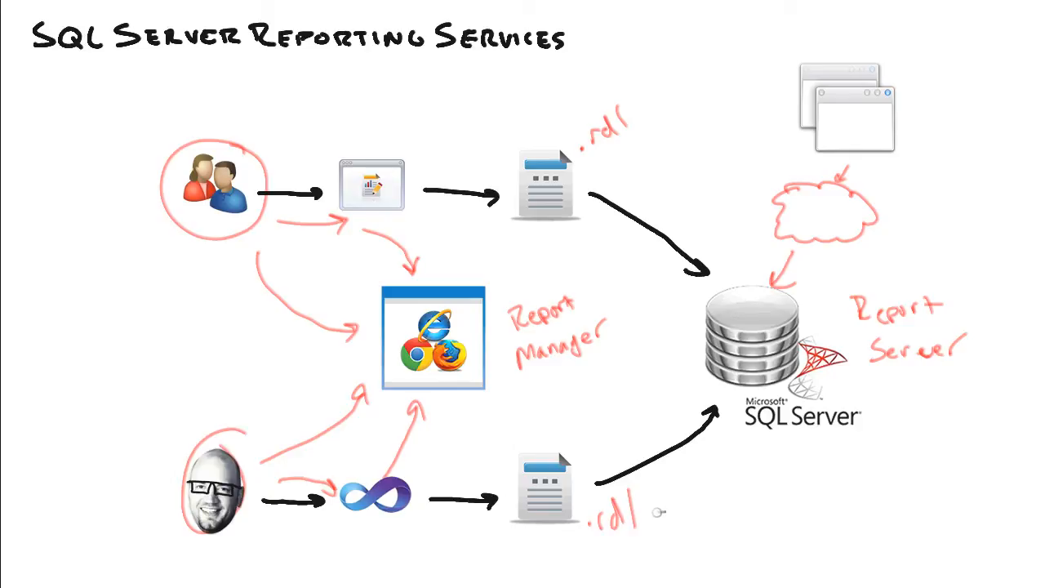